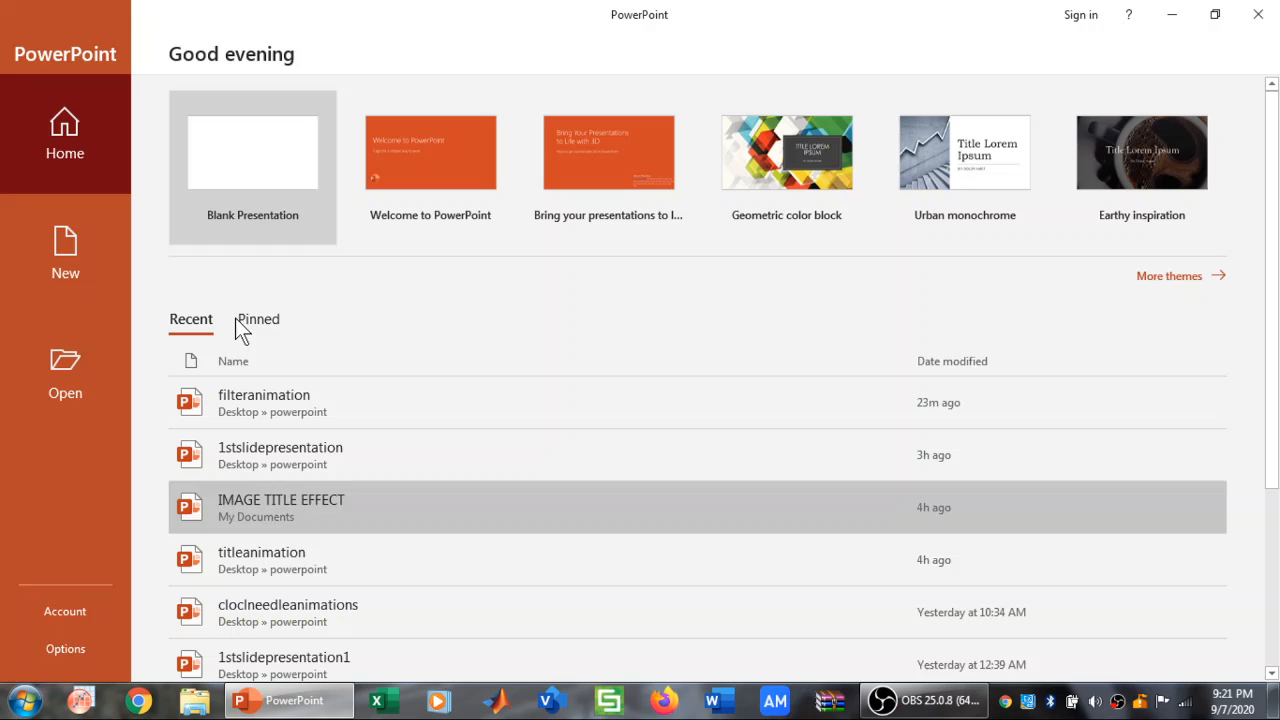
pyautogui.moveTo(296, 174)
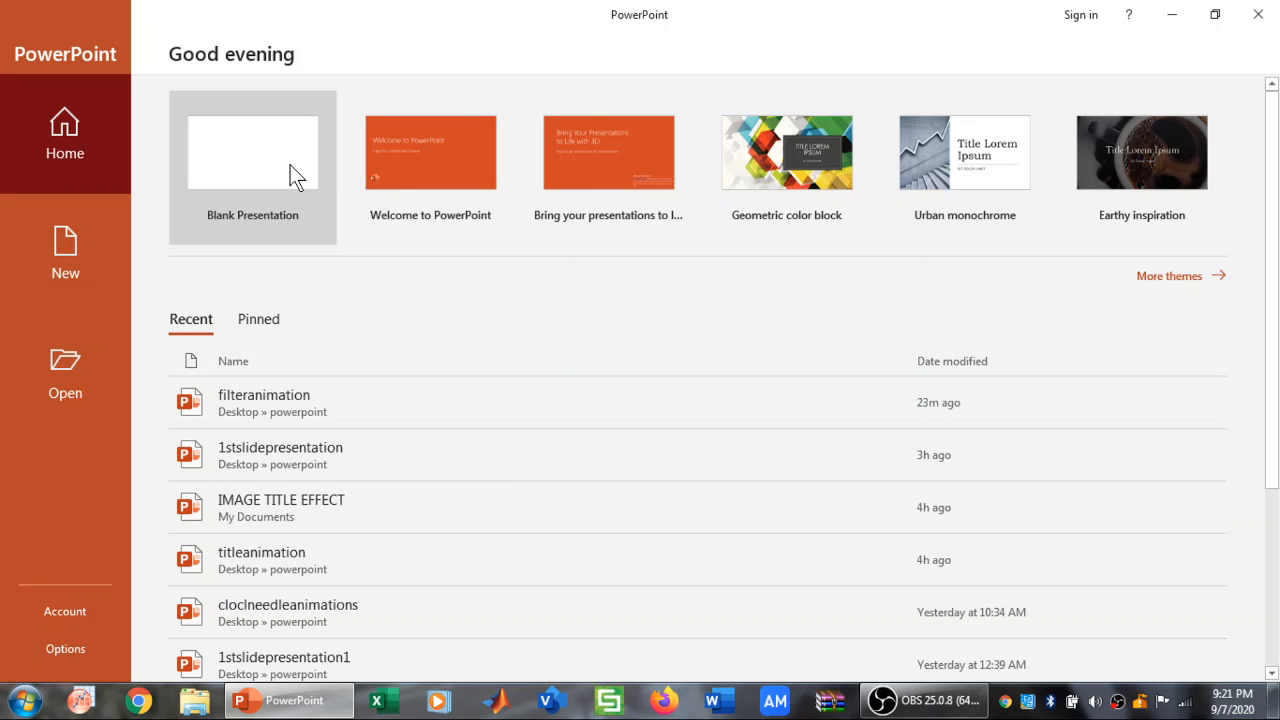
# Create a blank presentation and switch its first slide to the Blank layout.
pyautogui.click(252, 152)
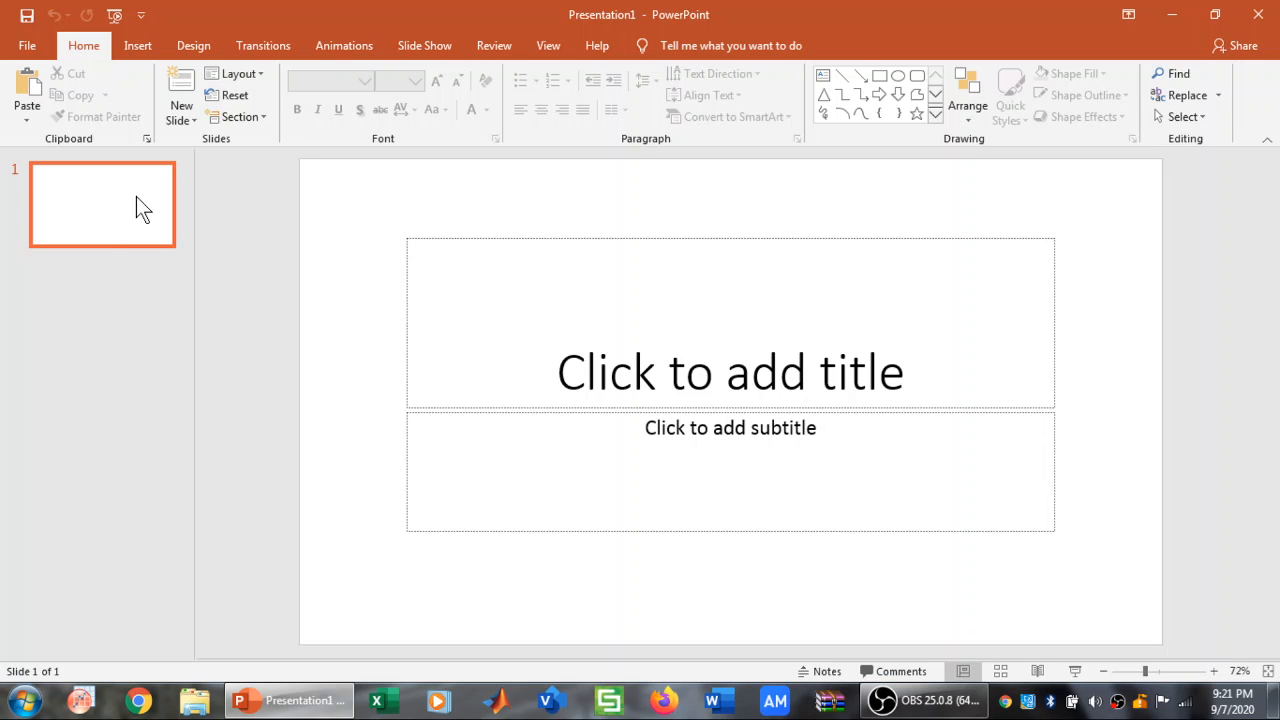
pyautogui.rightClick(137, 207)
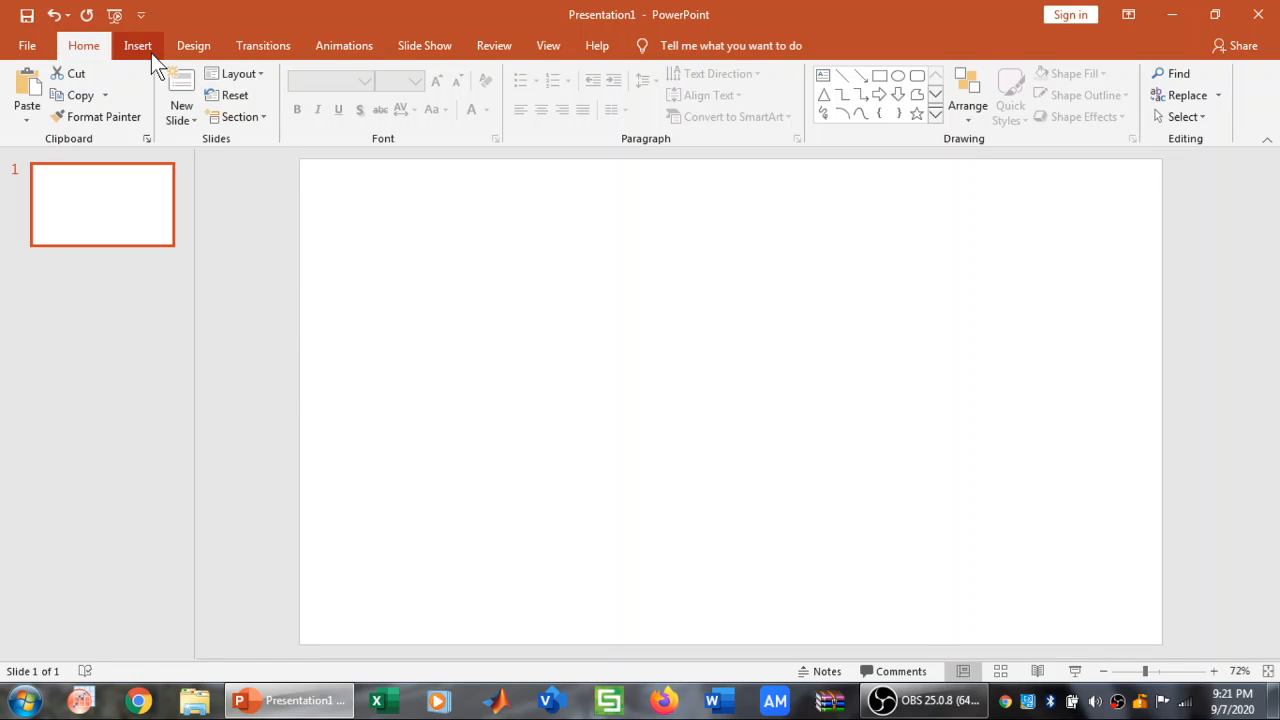
# Insert the Untitled building PNG from the Desktop as a picture.
pyautogui.click(140, 45)
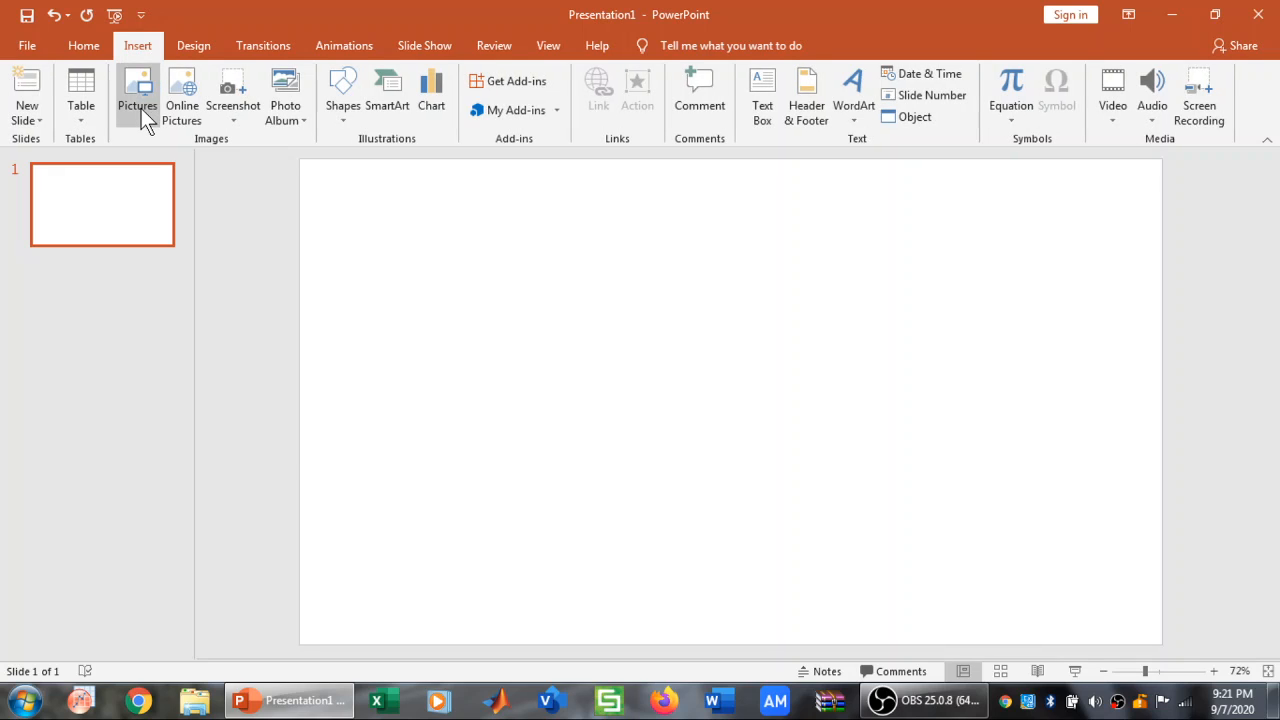
pyautogui.click(138, 85)
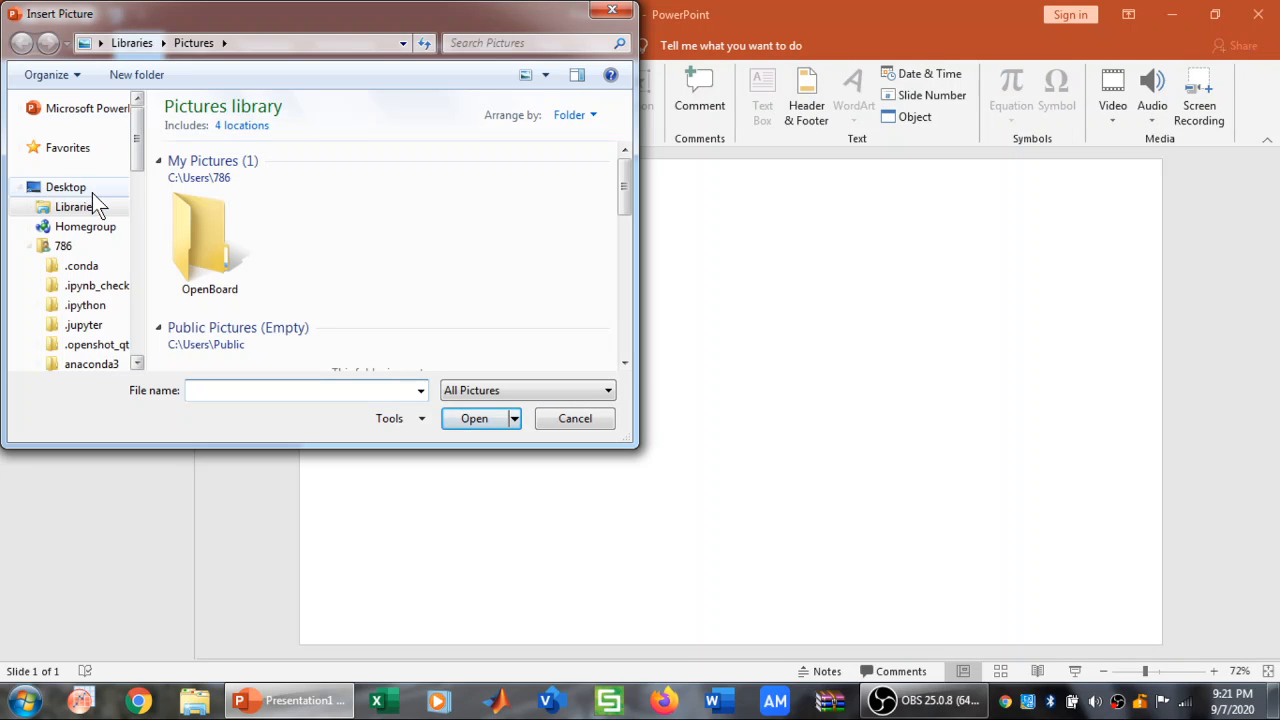
pyautogui.click(65, 187)
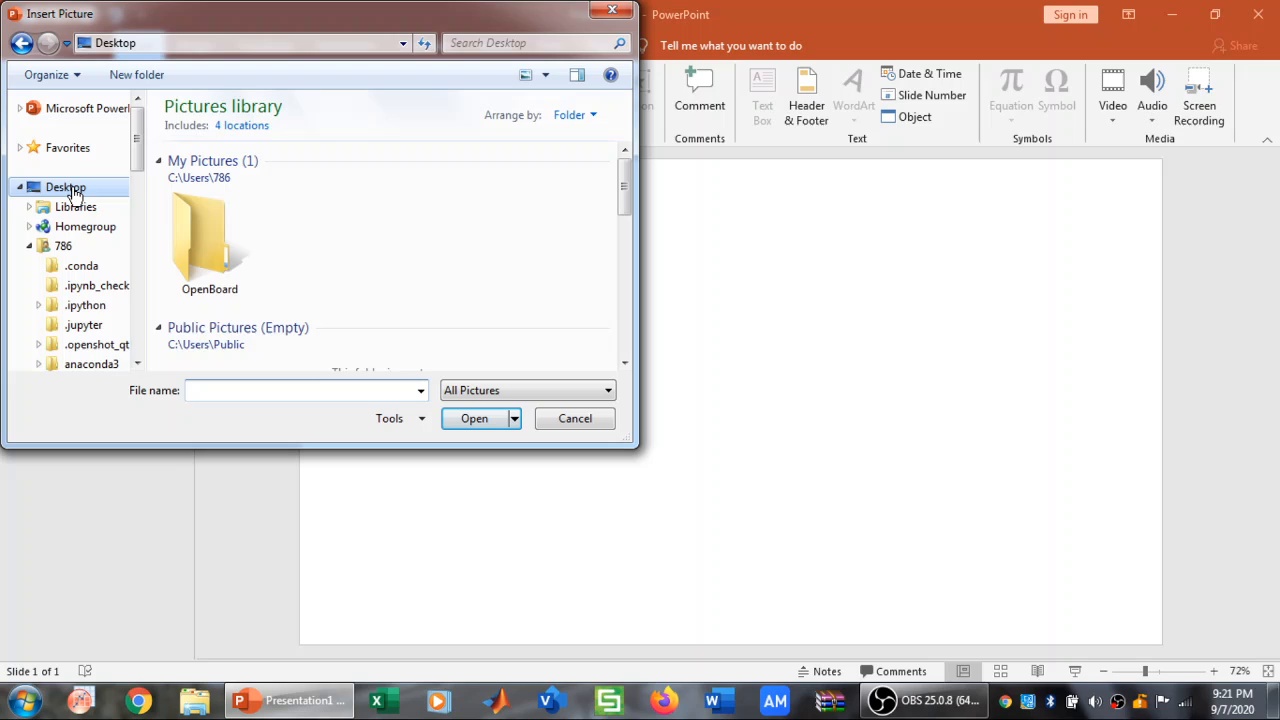
pyautogui.click(65, 187)
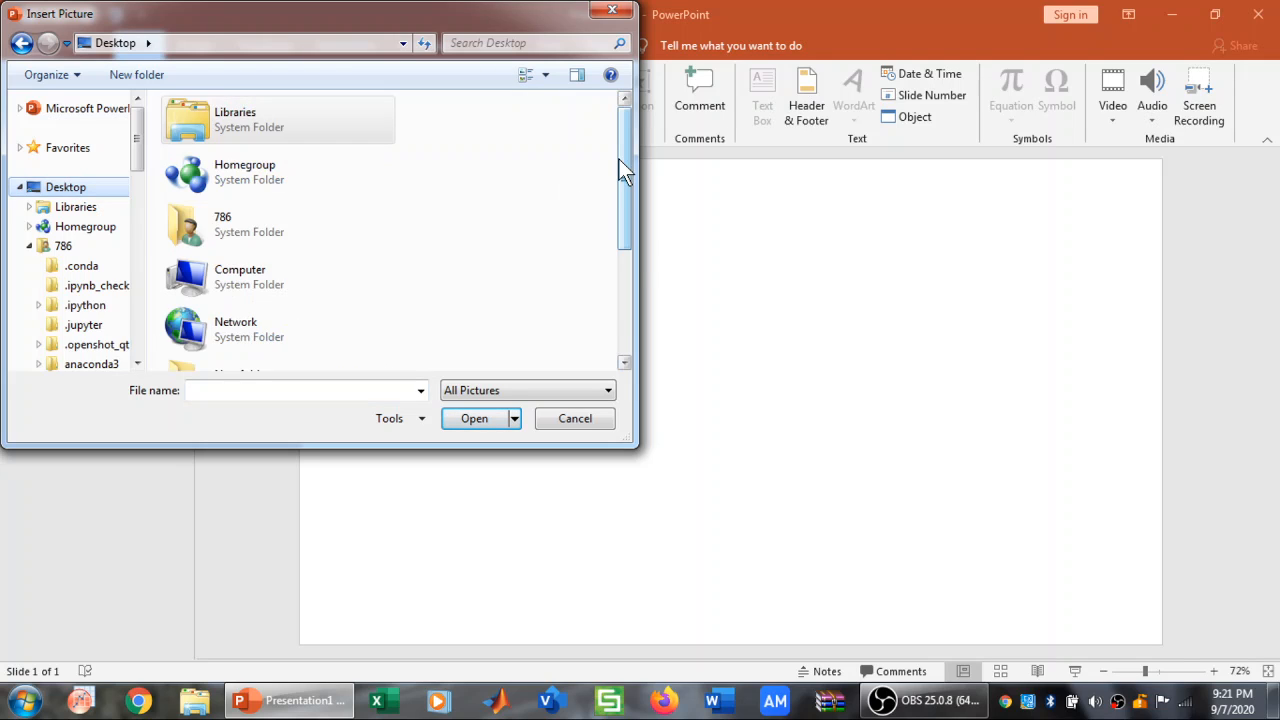
pyautogui.scroll(-3)
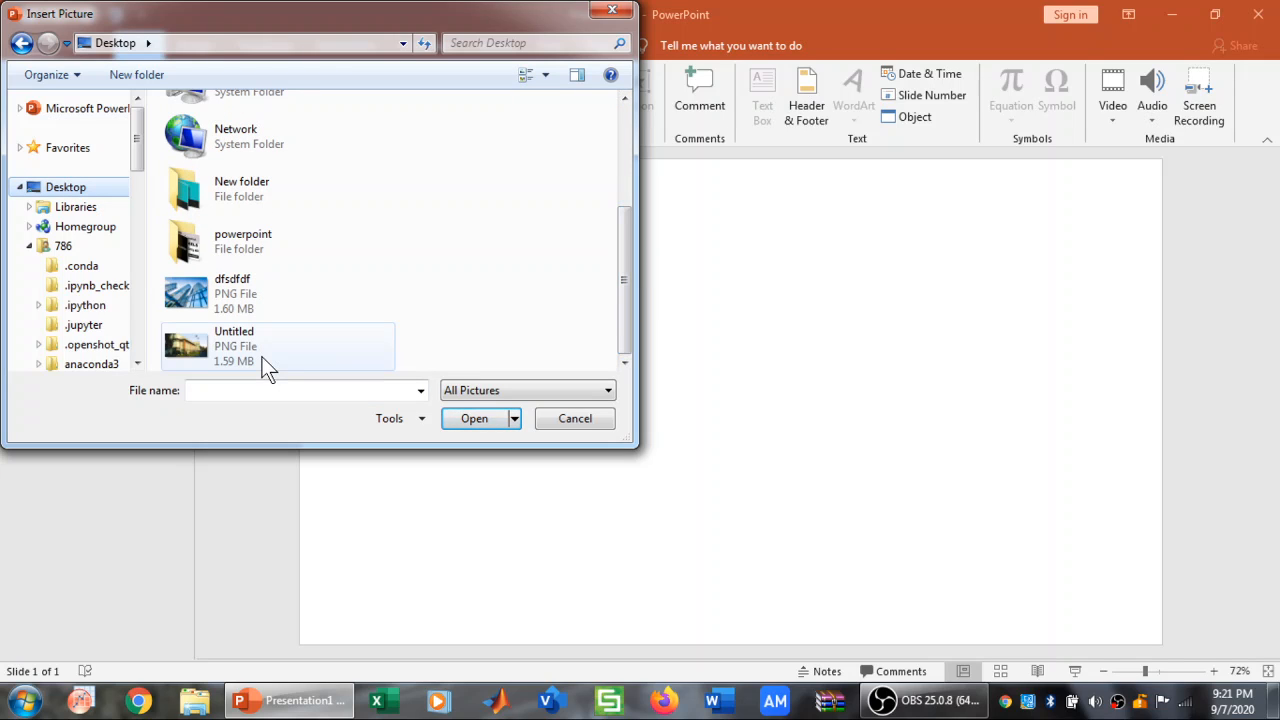
pyautogui.moveTo(265, 362)
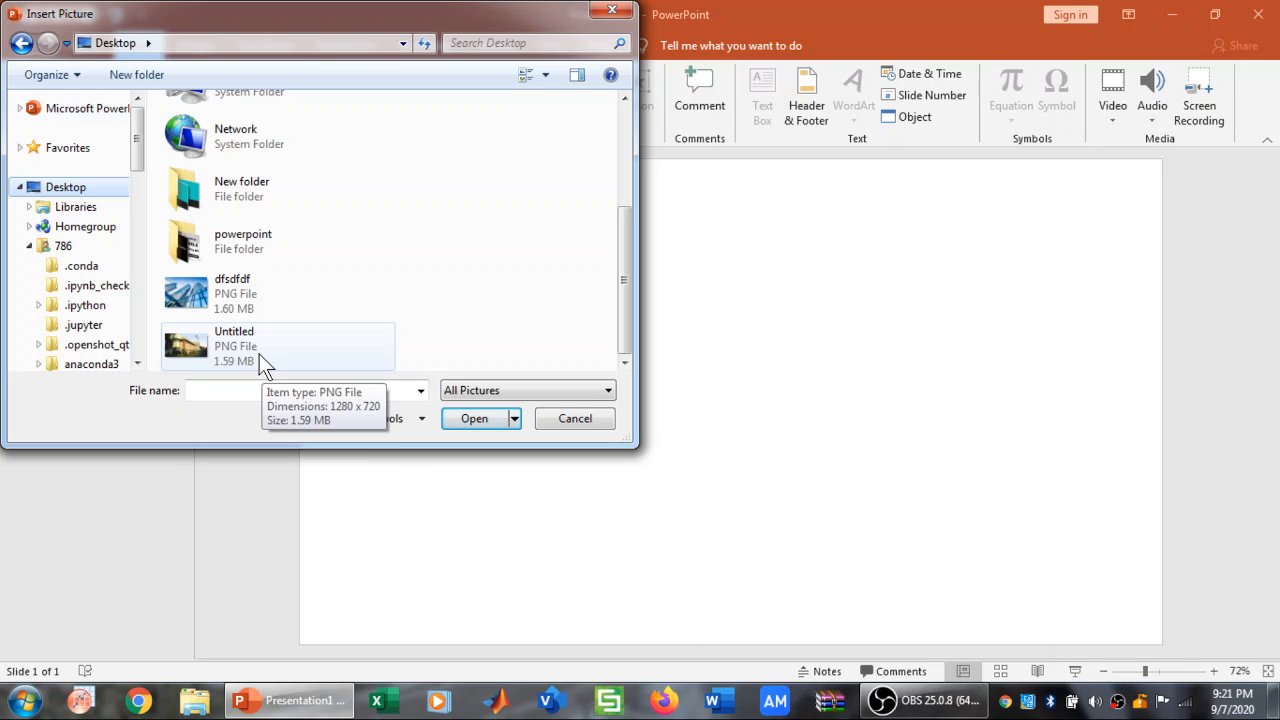
pyautogui.click(474, 418)
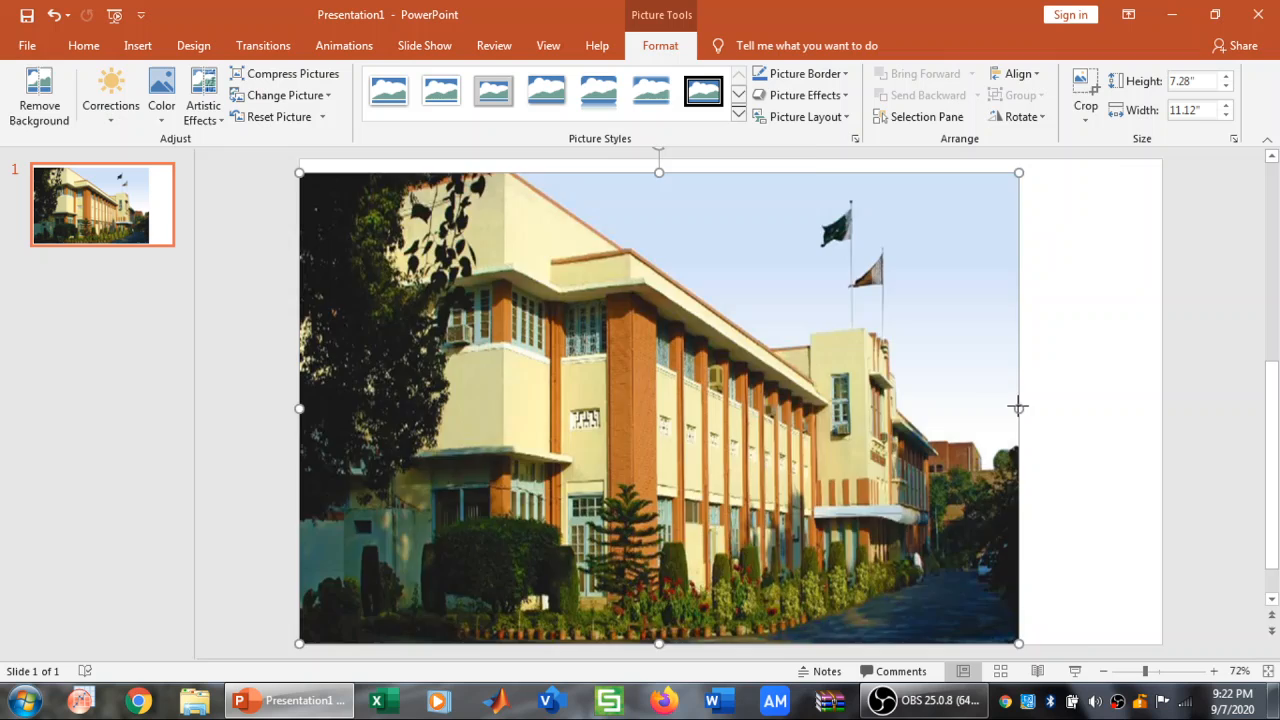
# Drag the photo's handle to enlarge it across the full 13.33" × 7.5" slide.
pyautogui.moveTo(1018, 408); pyautogui.dragTo(1161, 408)
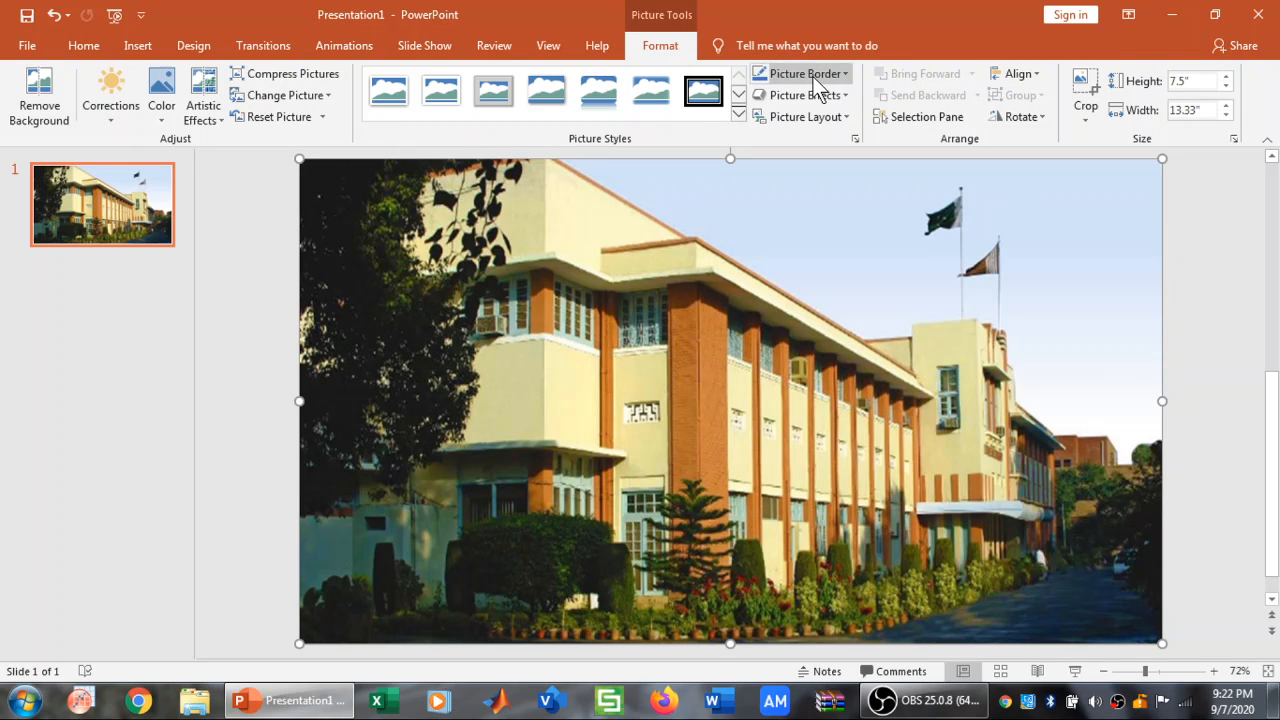
pyautogui.moveTo(1083, 110)
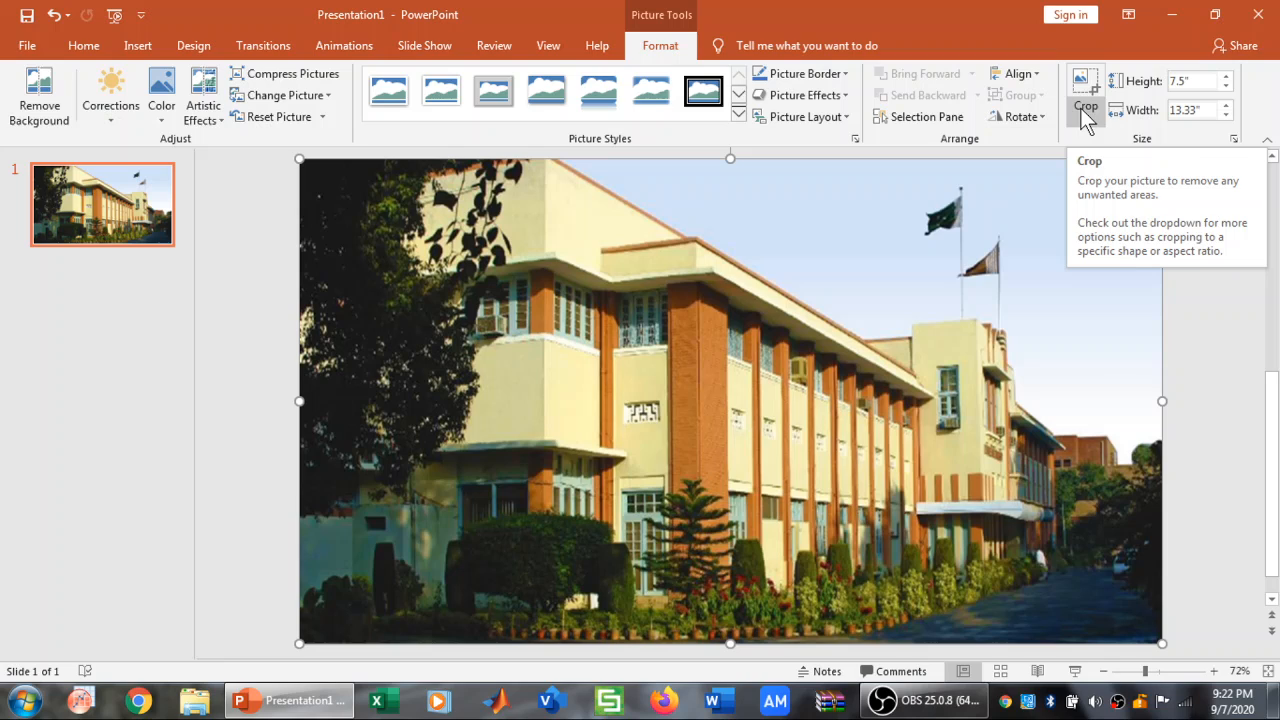
# Crop the bottom strip and left edge off the building photo.
pyautogui.click(1084, 103)
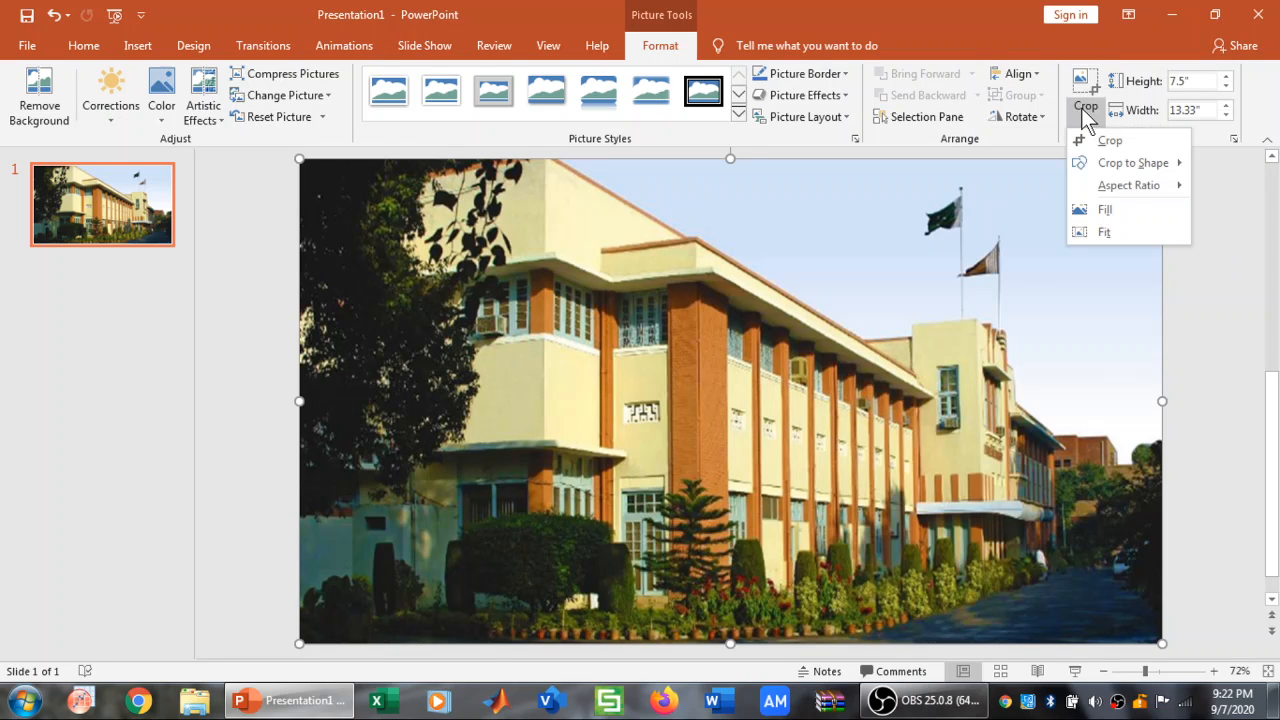
pyautogui.moveTo(1105, 147)
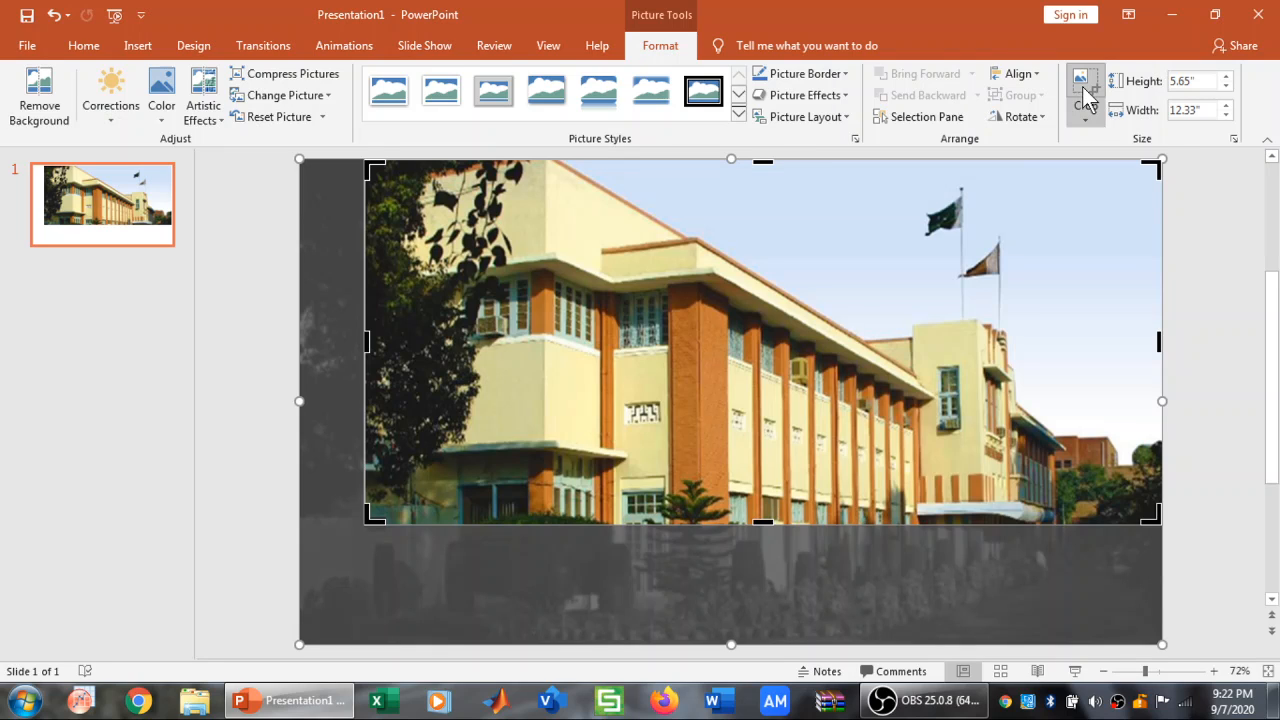
pyautogui.click(1081, 85)
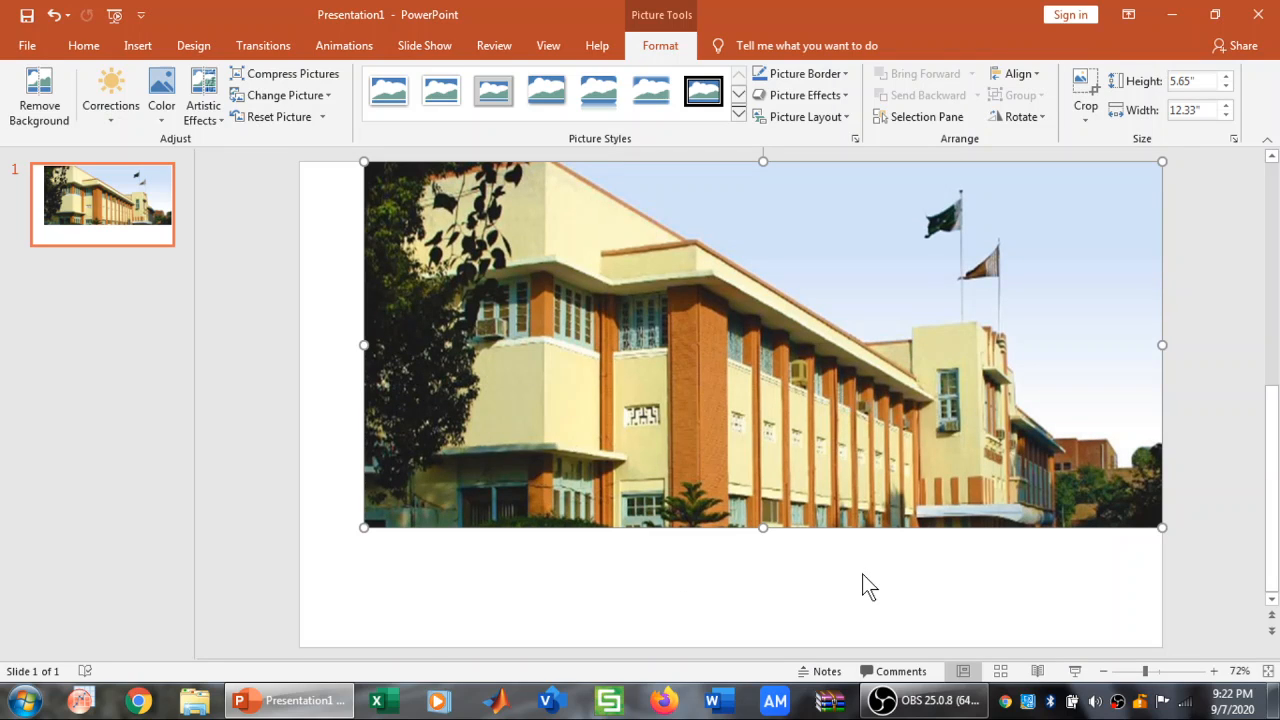
pyautogui.moveTo(877, 268)
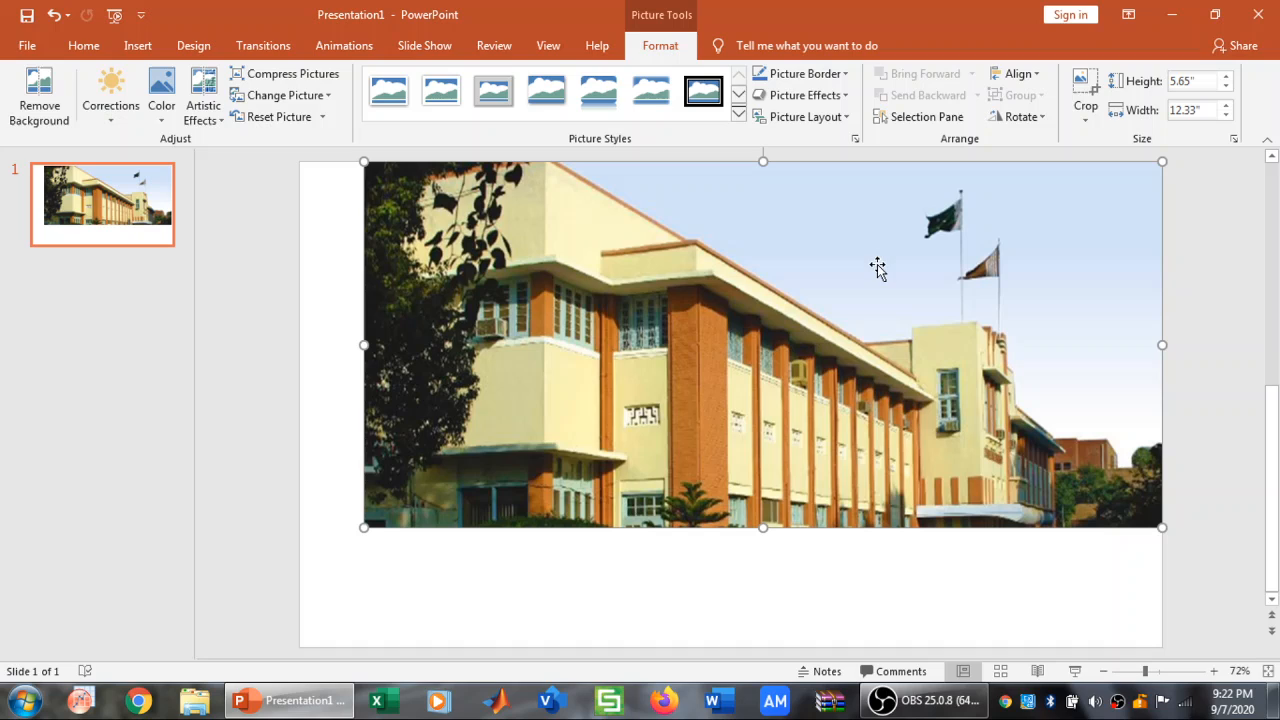
pyautogui.moveTo(841, 235)
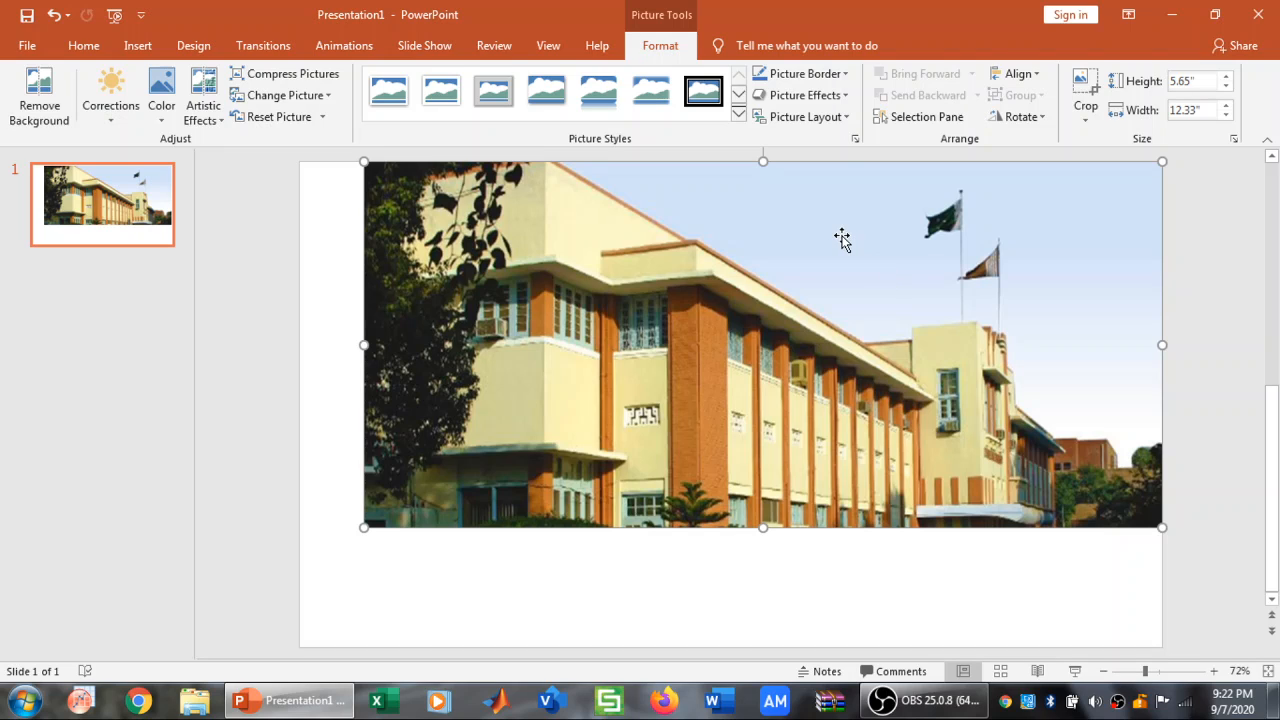
# Apply a soft-shadow picture style to the photo, then deselect it to review.
pyautogui.click(600, 91)
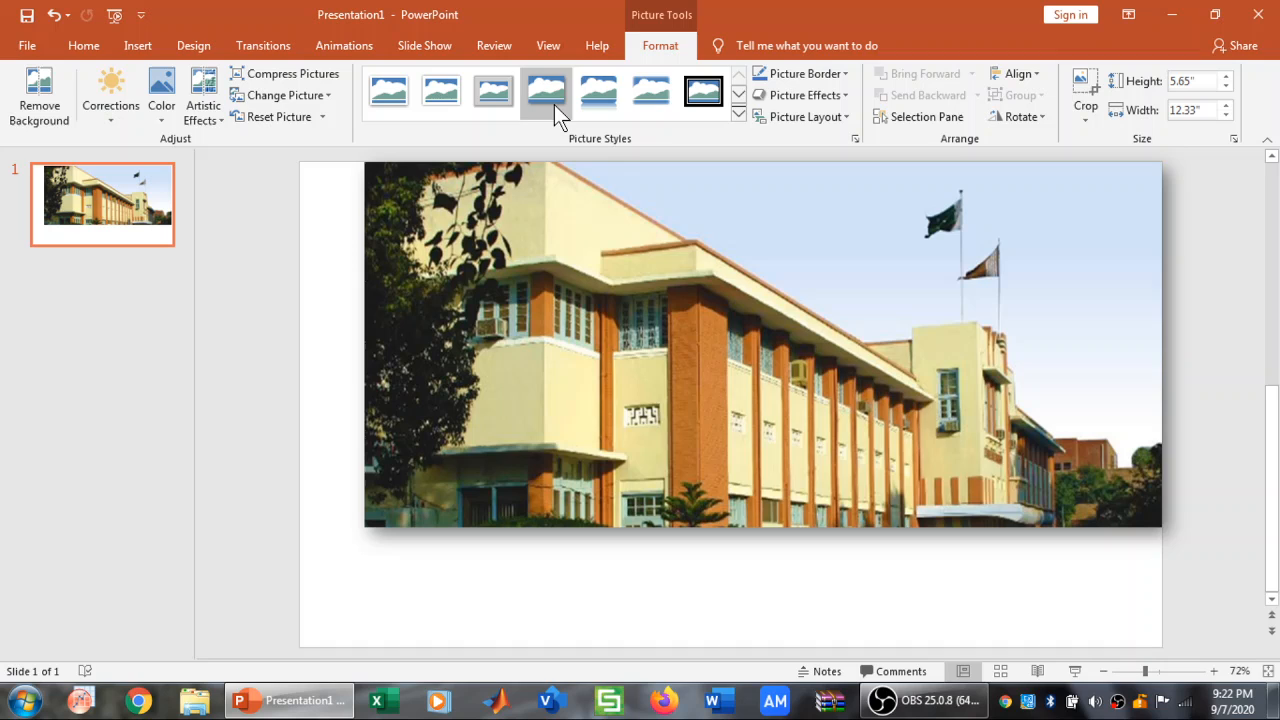
pyautogui.moveTo(546, 92)
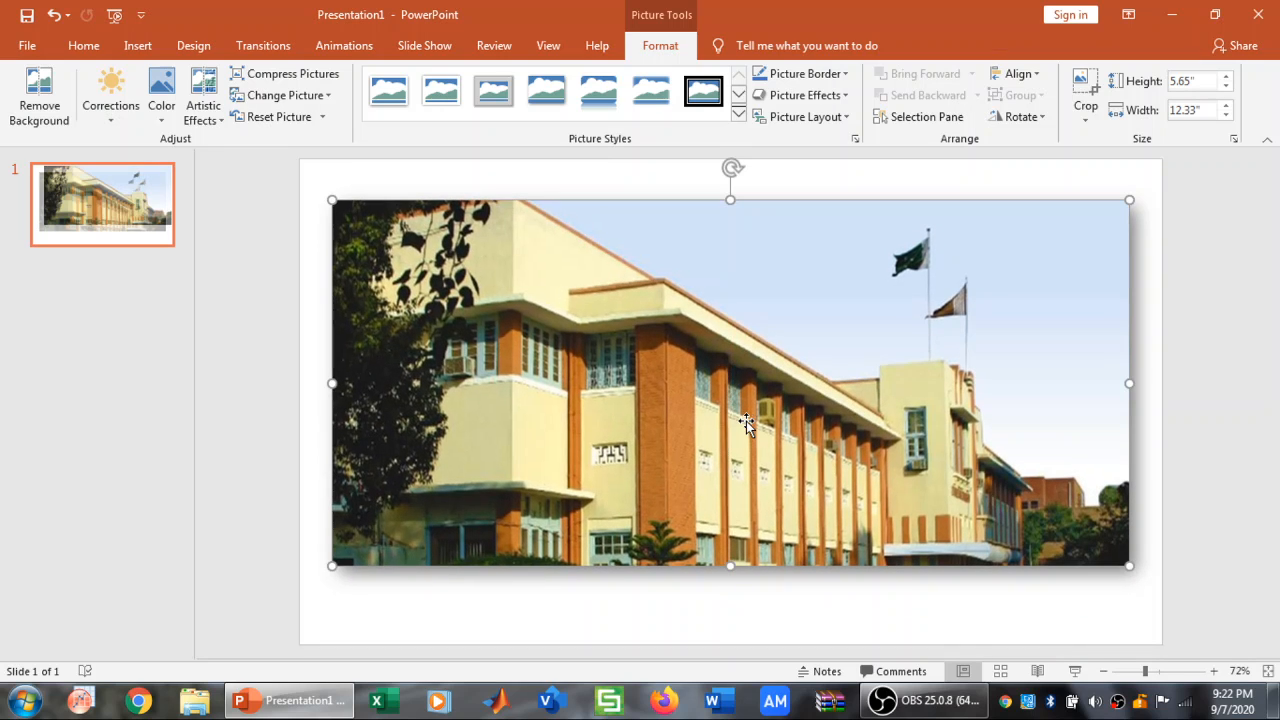
pyautogui.click(1199, 384)
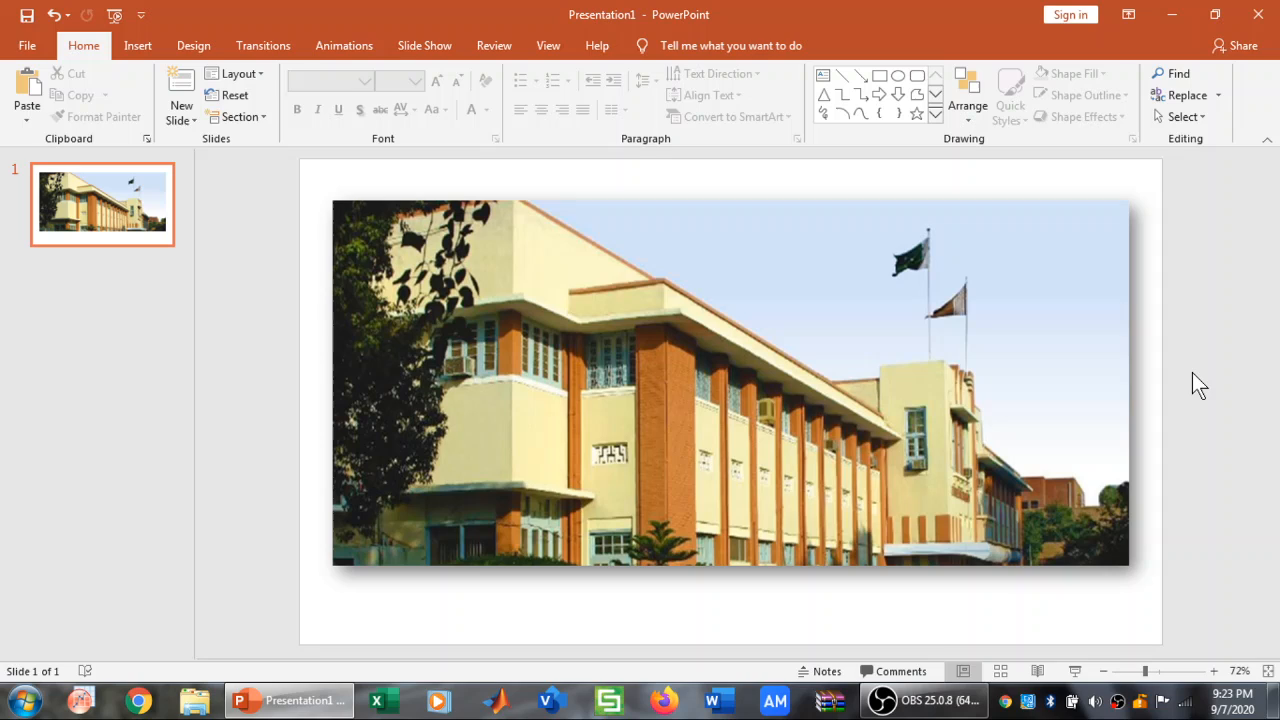